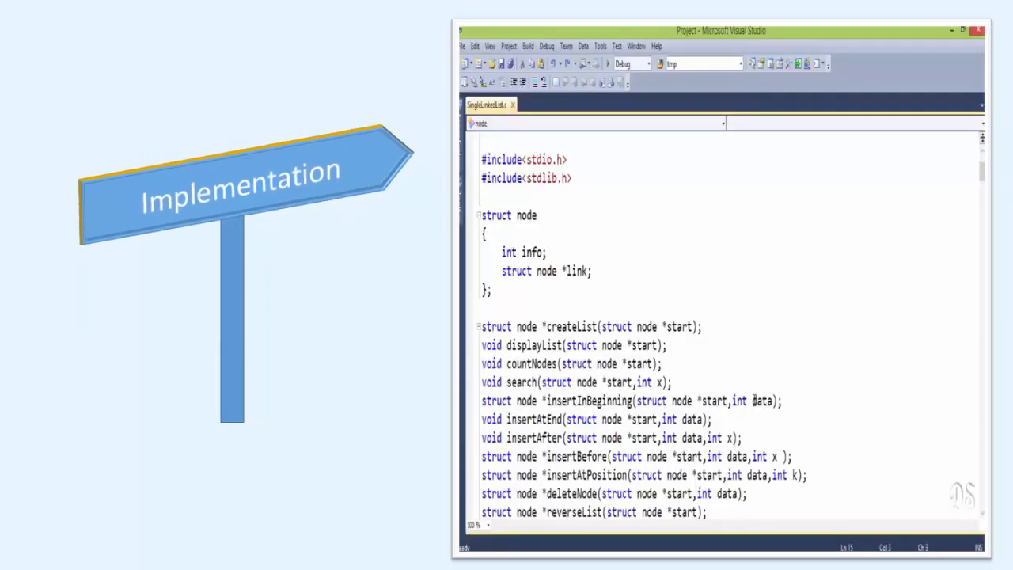
- Resume Binary Tree quiz B, answer question 2 as False, confirm it correct and advance
scroll(down, 3)
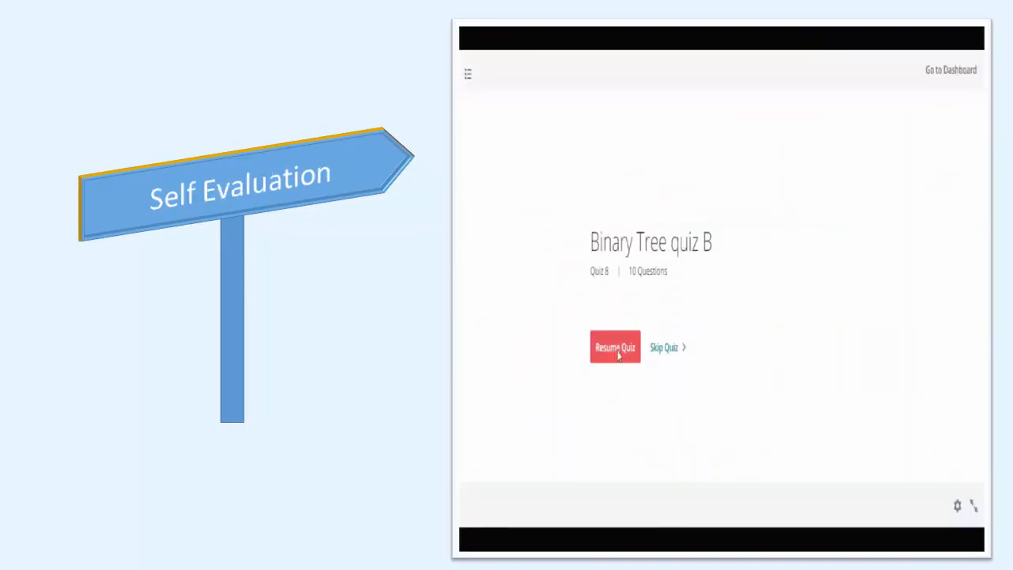
click(614, 347)
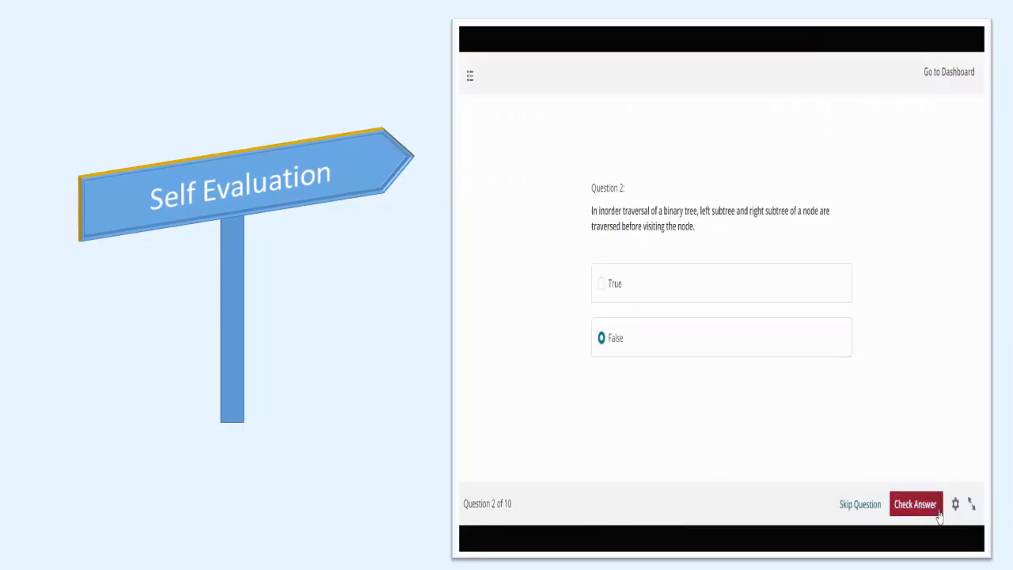
click(915, 503)
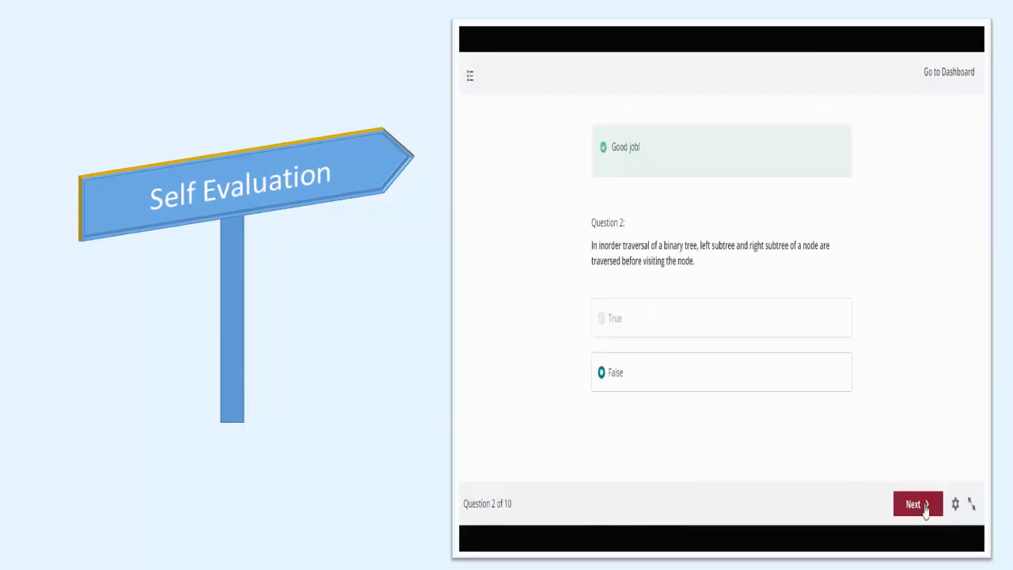
click(917, 503)
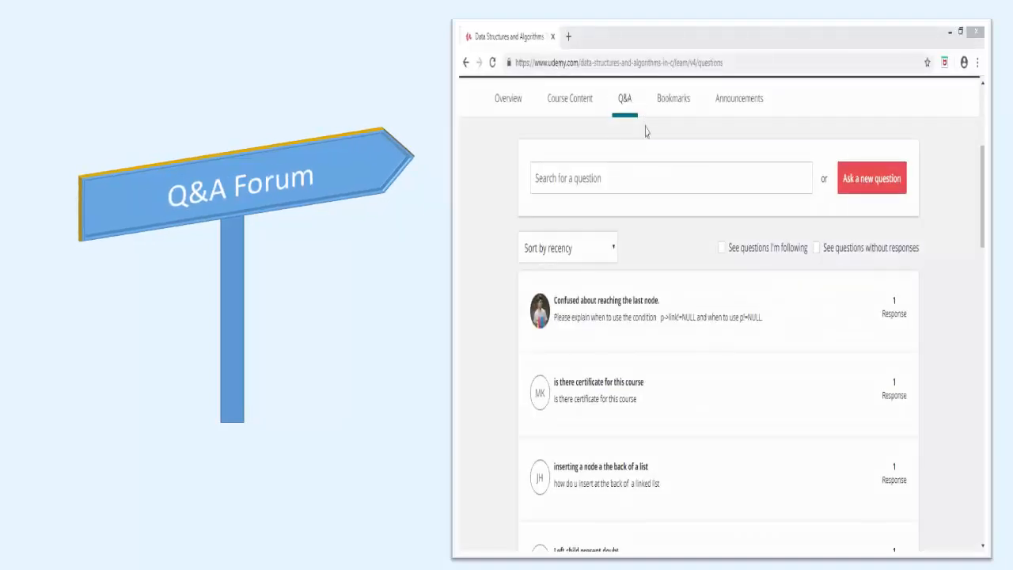
- Focus the Q&A 'Search for a question' box and browse further student questions
click(670, 178)
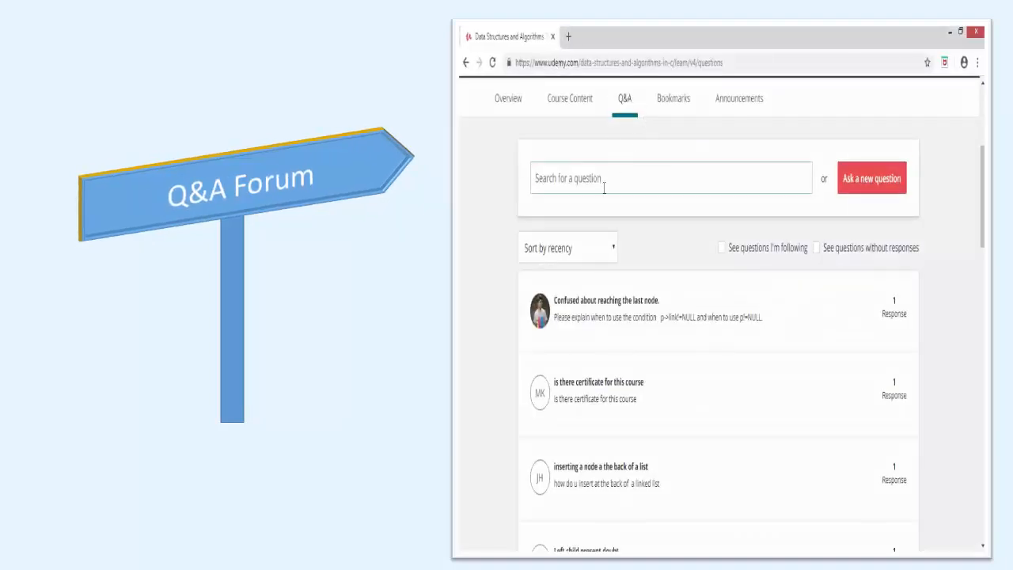
click(669, 178)
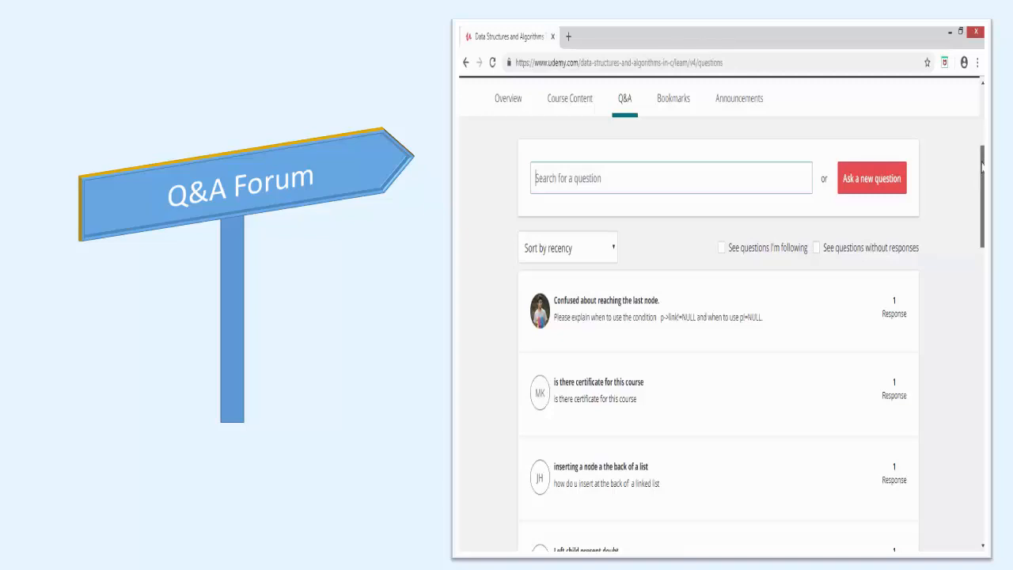
scroll(down, 3)
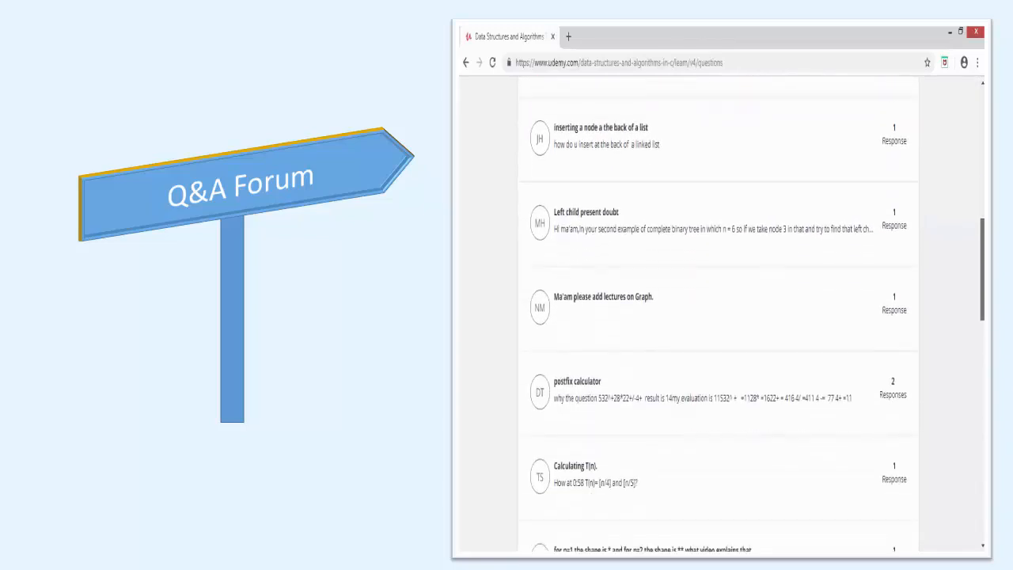